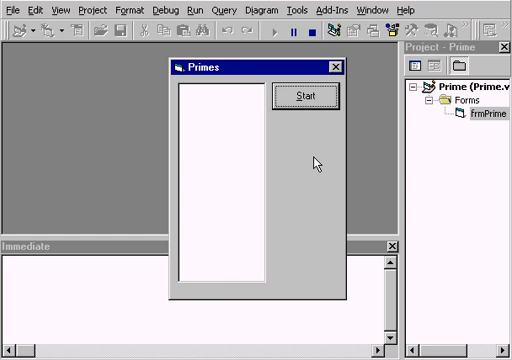
{"action": "mouse_move", "coordinate": [316, 156]}
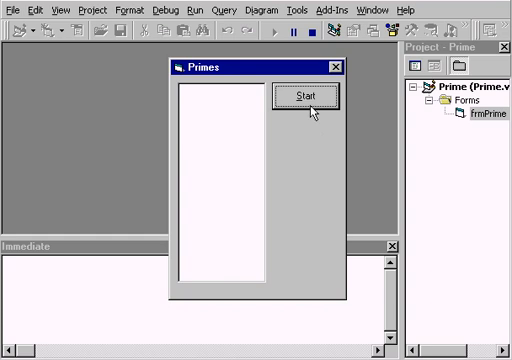
{"action": "mouse_move", "coordinate": [314, 110]}
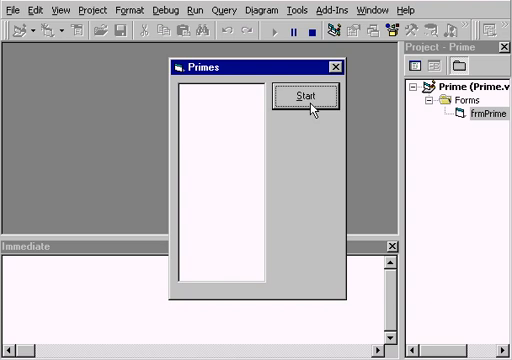
- Start the prime search, then set a breakpoint on the lstNums.Refresh line
{"action": "left_click", "coordinate": [306, 96]}
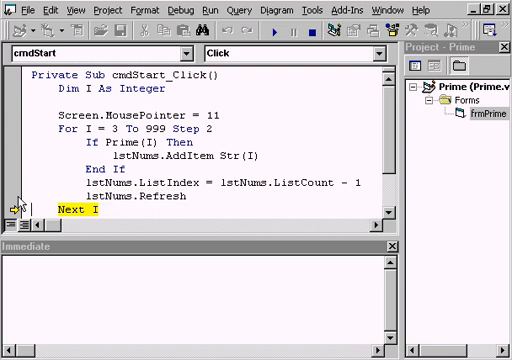
{"action": "left_click", "coordinate": [12, 198]}
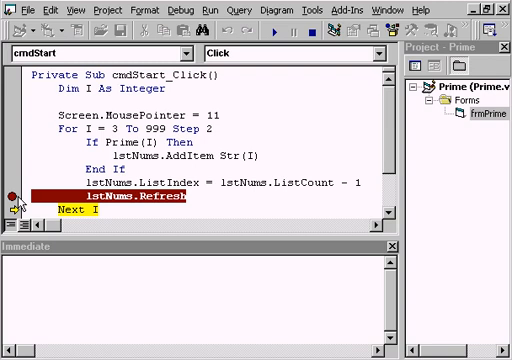
{"action": "mouse_move", "coordinate": [20, 204]}
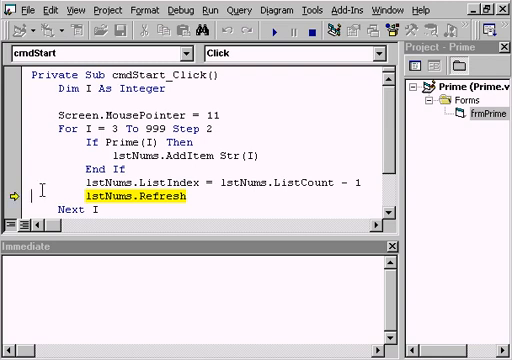
- Resume the paused program so the Primes list fills with primes up to 183
{"action": "left_click", "coordinate": [272, 32]}
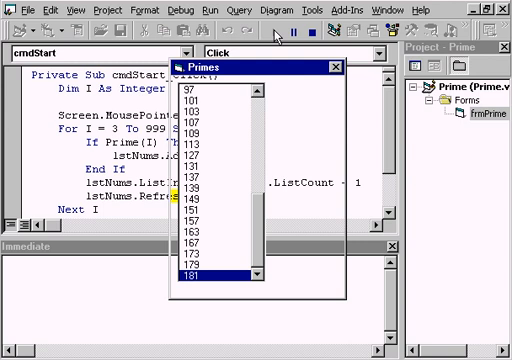